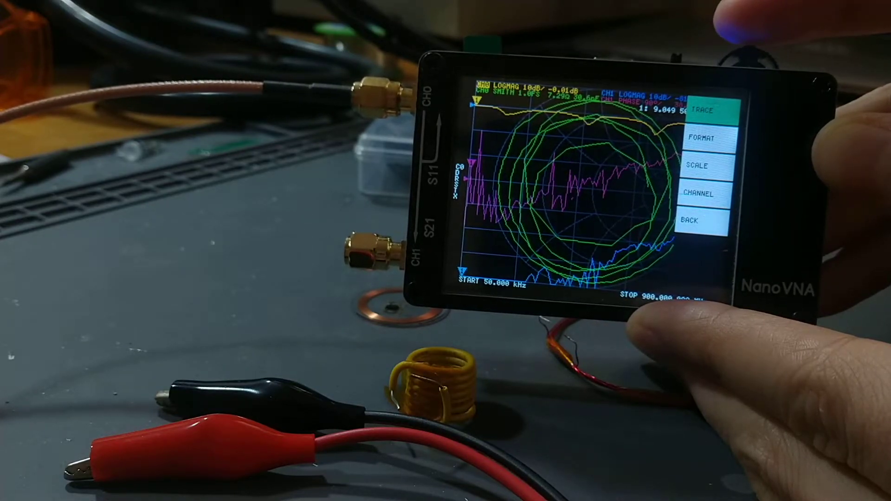
Open the DISPLAY menu's TRACE list showing the four traces
left_click(706, 110)
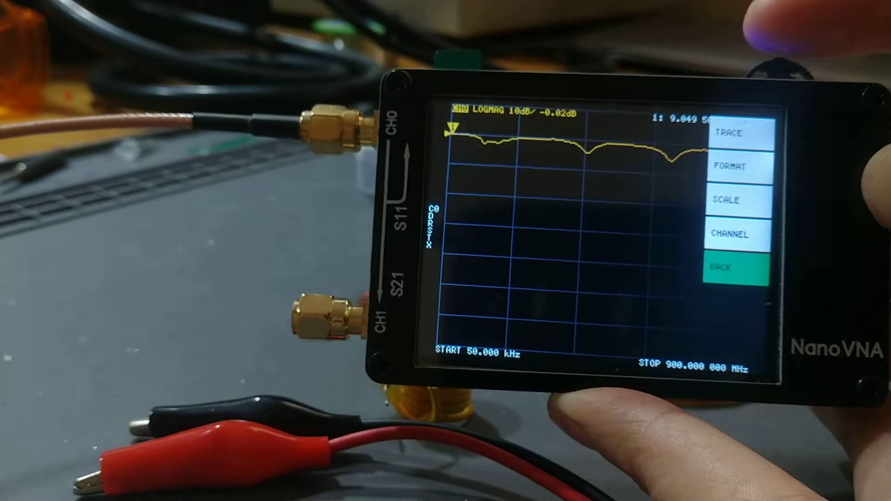
Return to the main menu, enter STIMULUS, and start editing the START frequency
left_click(735, 271)
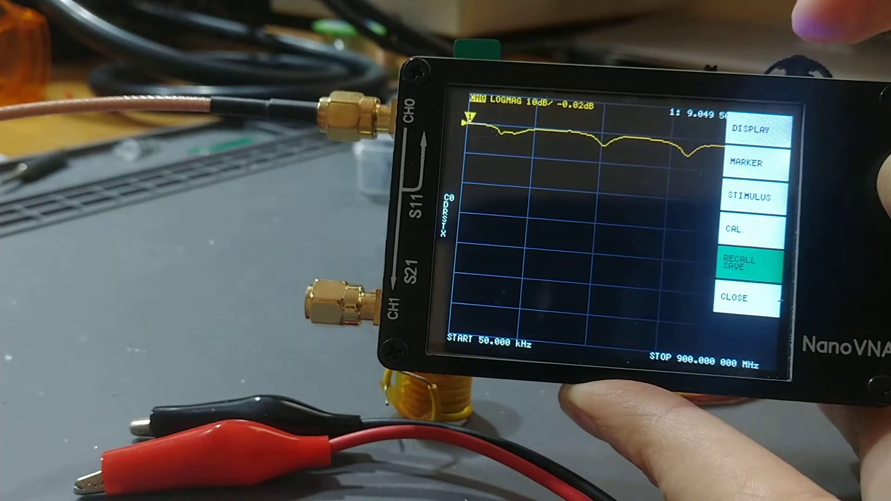
left_click(750, 228)
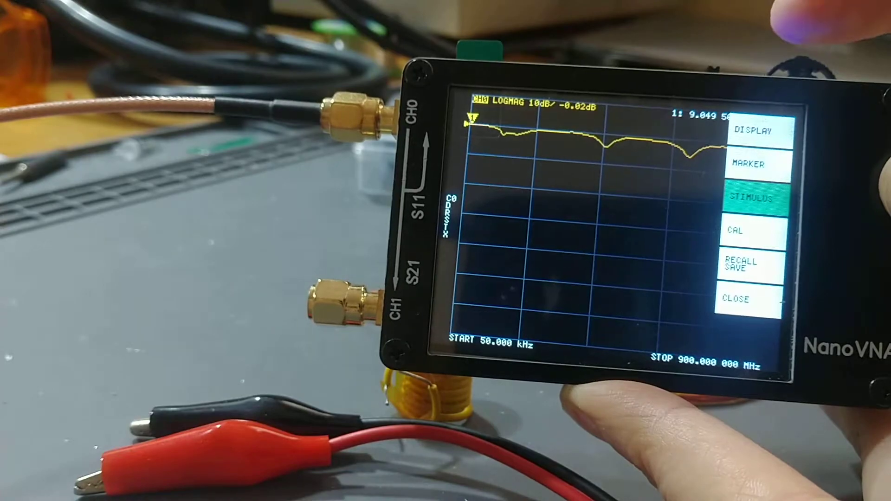
left_click(750, 198)
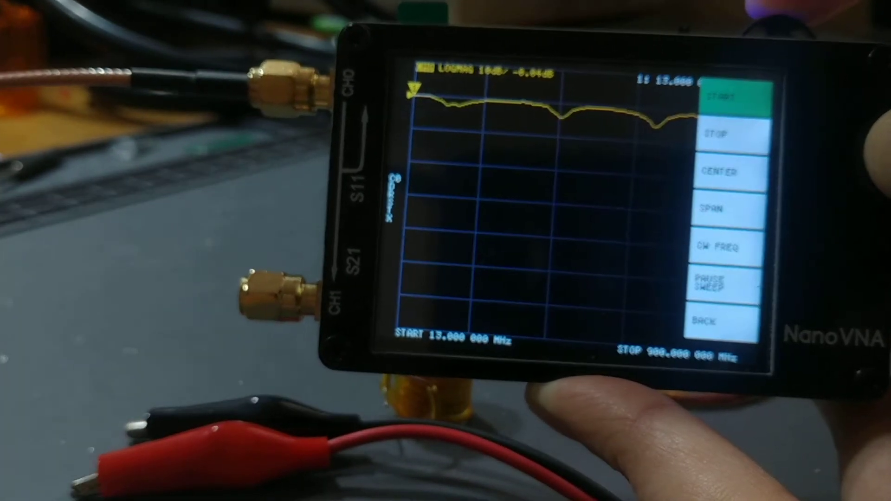
Bring up the keypad for the STOP frequency entry
left_click(733, 131)
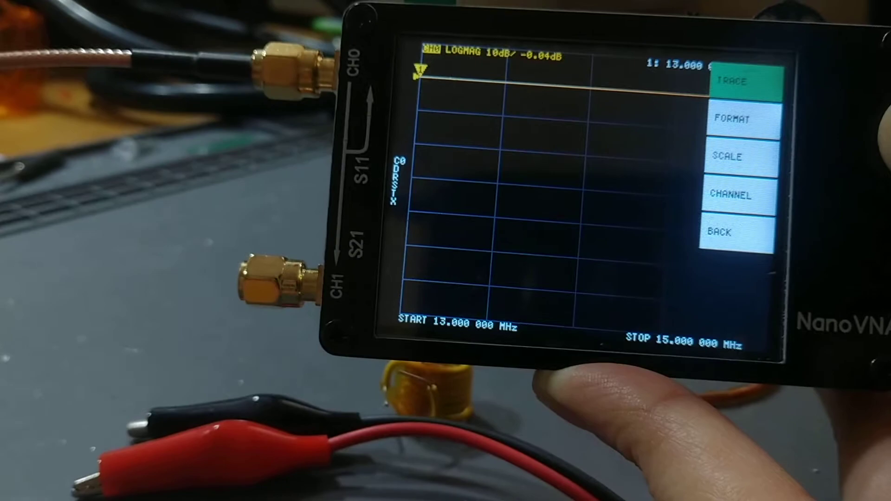
Open SCALE for the yellow trace, showing SCALE/DIV, REFERENCE POSITION and ELECTRICAL DELAY
left_click(738, 157)
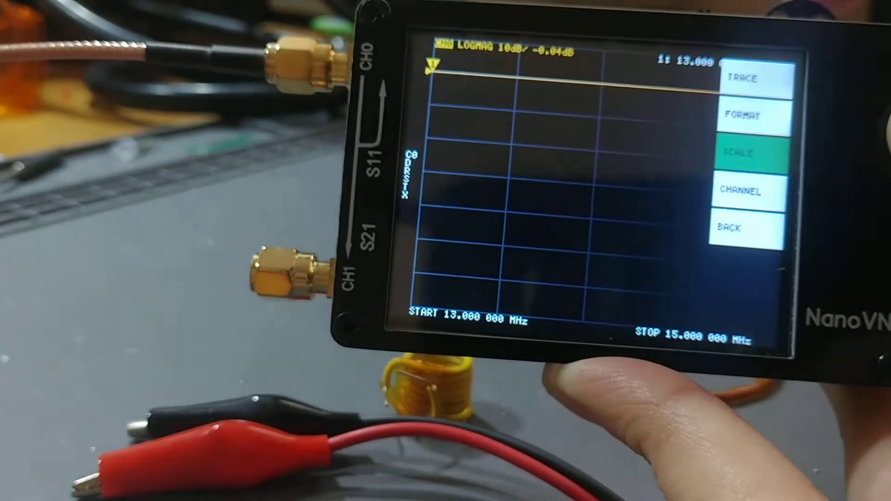
left_click(749, 153)
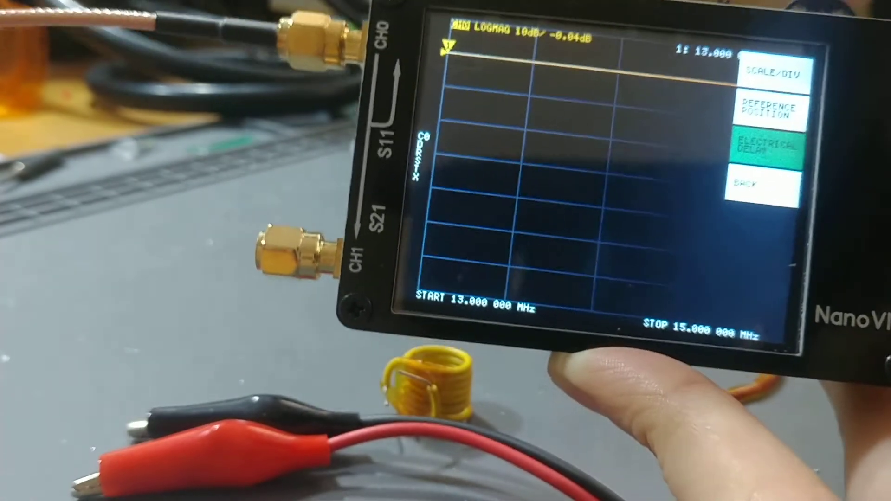